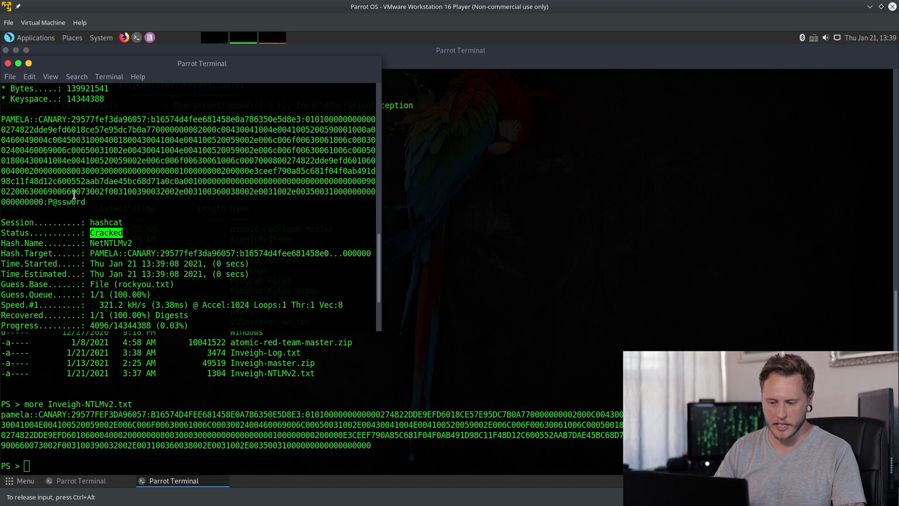
pyautogui.moveTo(0, 118); pyautogui.dragTo(84, 202)
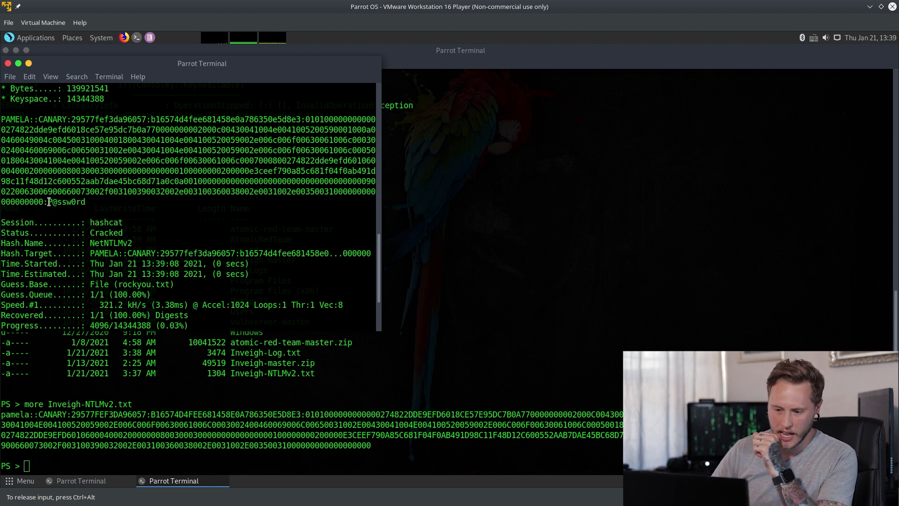
pyautogui.doubleClick(63, 201)
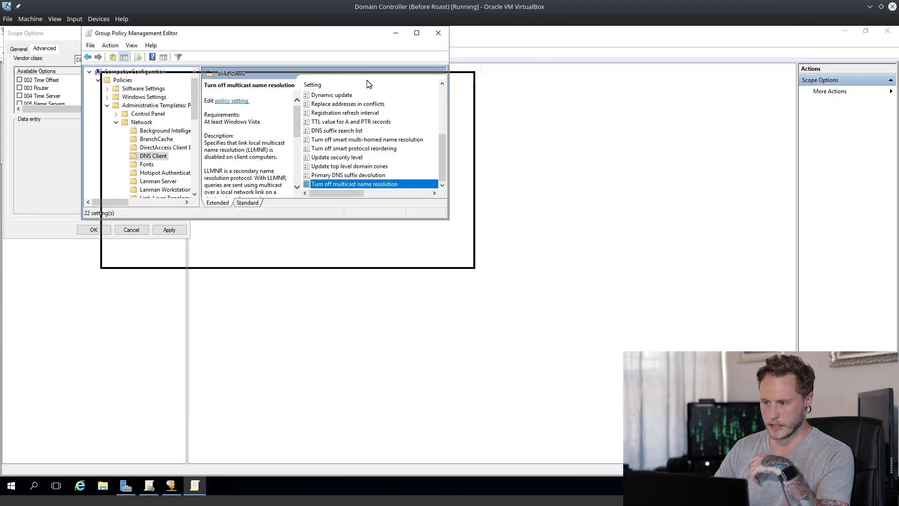
pyautogui.click(416, 33)
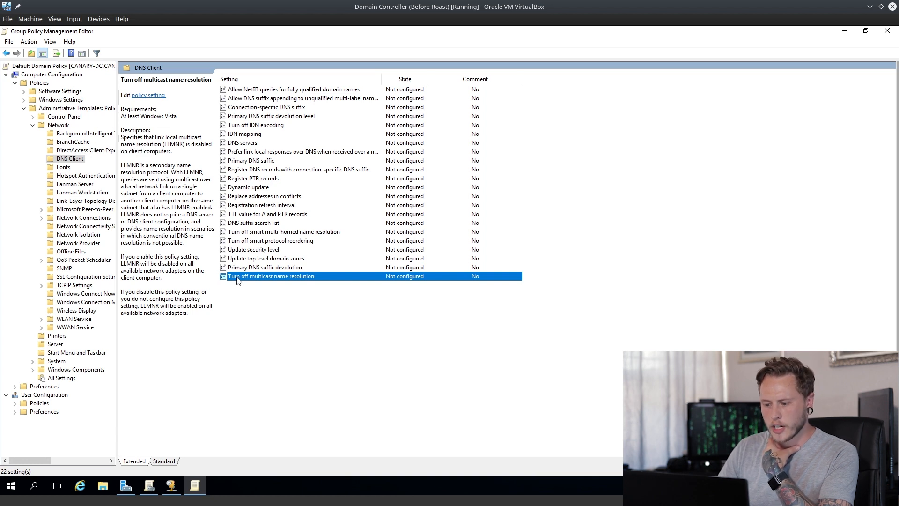
# Step: Set 'Turn off multicast name resolution' to Enabled and apply it, disabling LLMNR
pyautogui.doubleClick(271, 276)
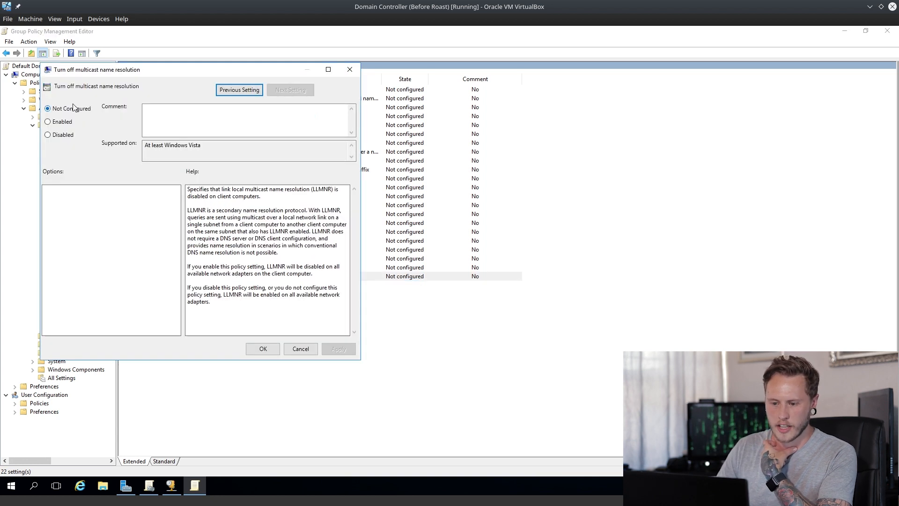
pyautogui.click(46, 122)
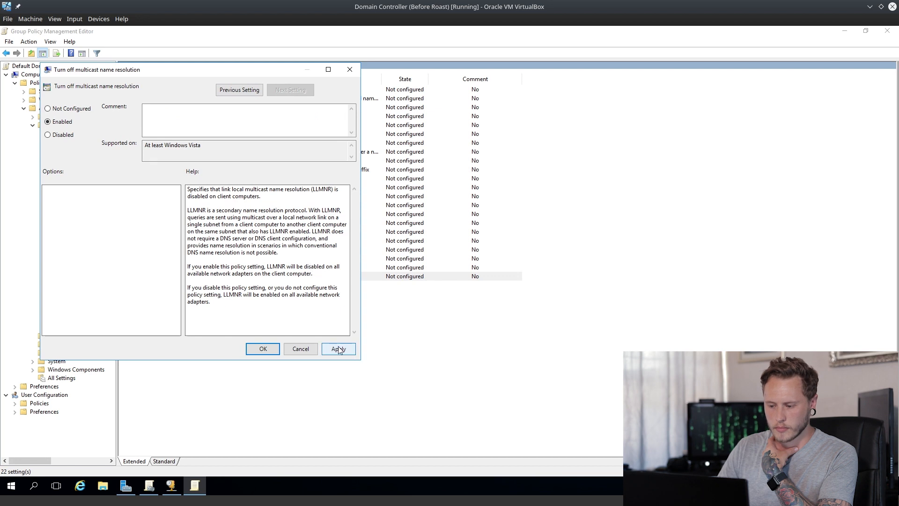
pyautogui.click(263, 348)
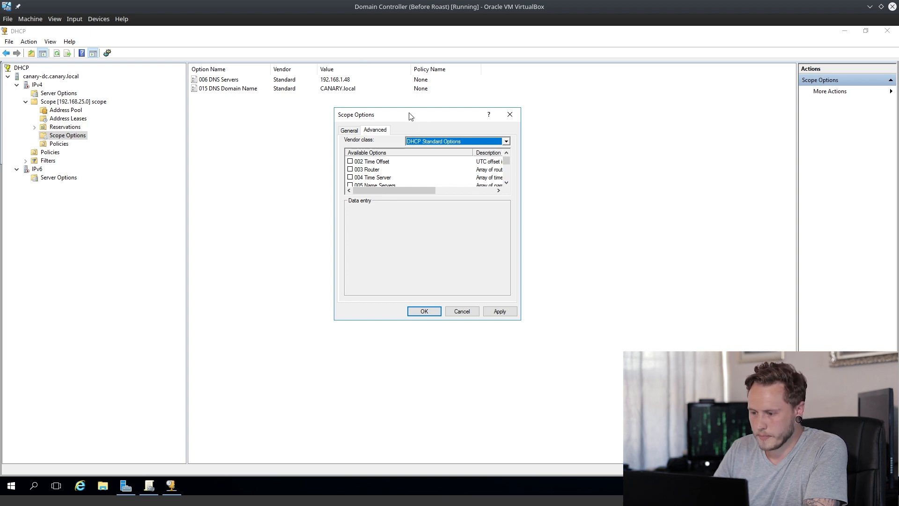
# Step: Under Microsoft Windows 2000 Options, enable 001 Microsoft Disable Netbios Option with value 0x2 and save
pyautogui.click(507, 141)
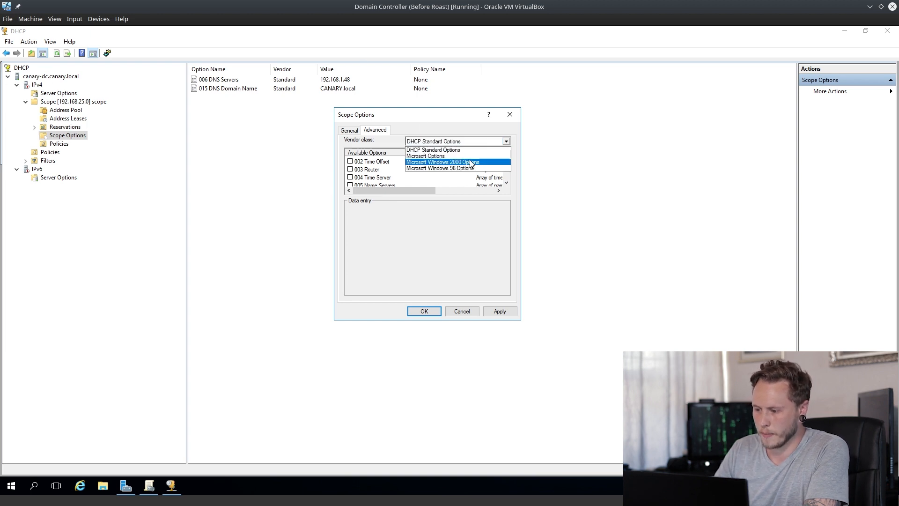
pyautogui.click(443, 162)
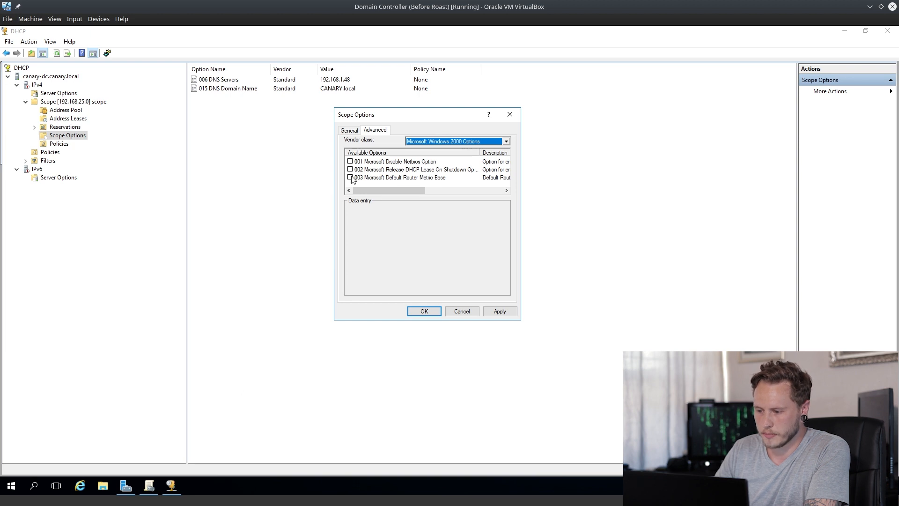
pyautogui.click(350, 161)
pyautogui.write('0x2')
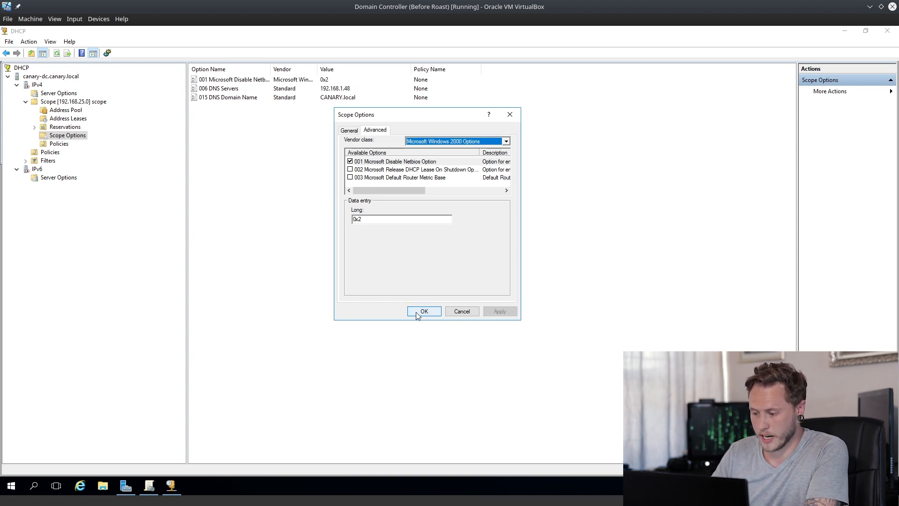
pyautogui.click(424, 311)
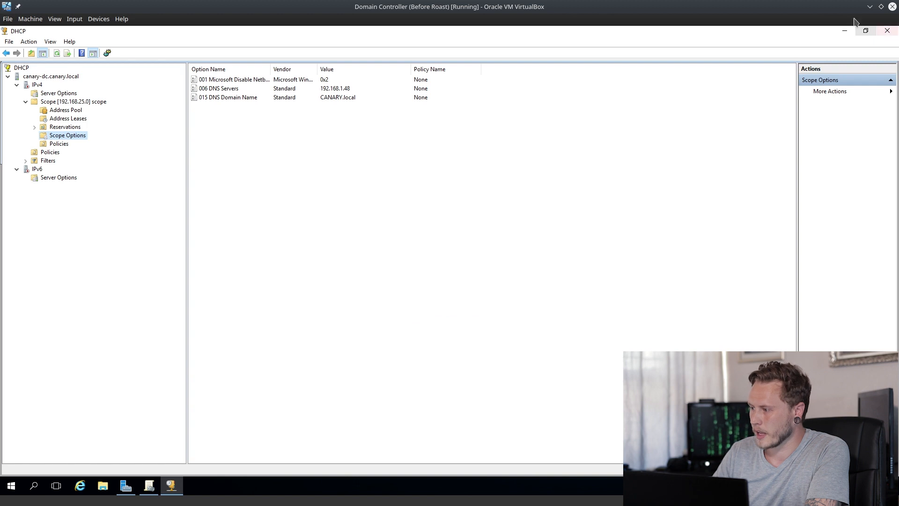